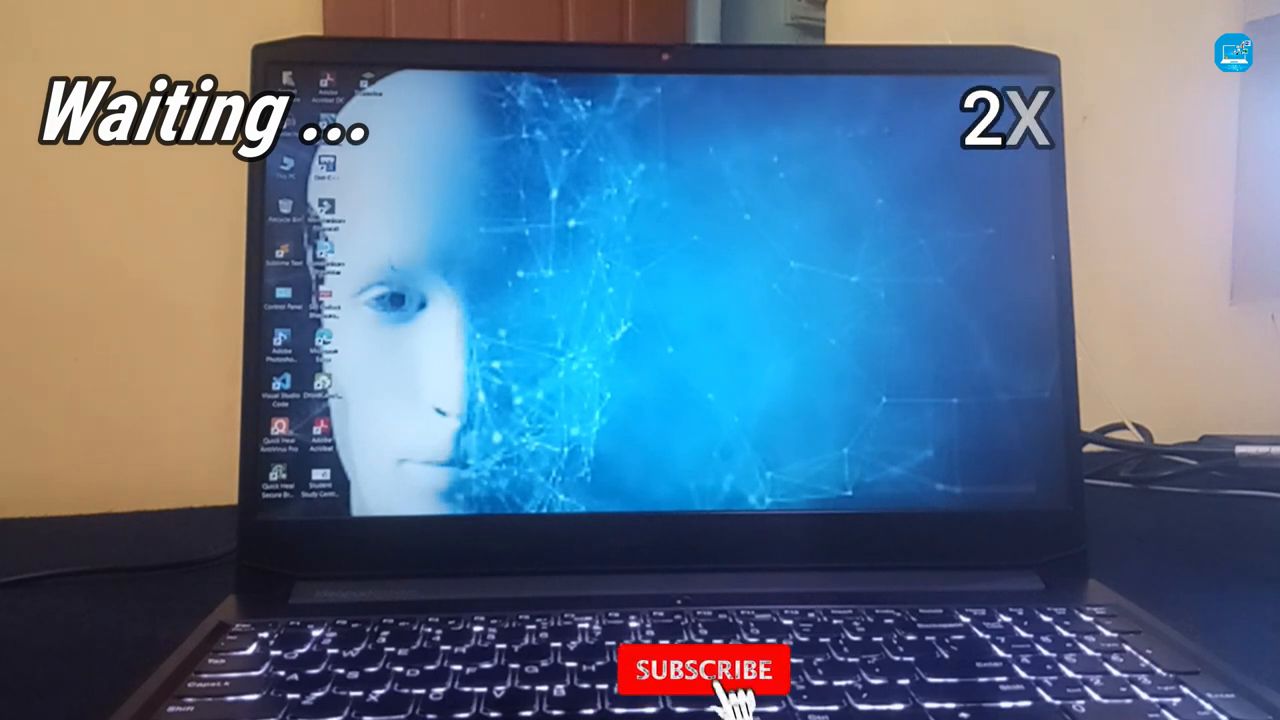
pyautogui.click(704, 670)
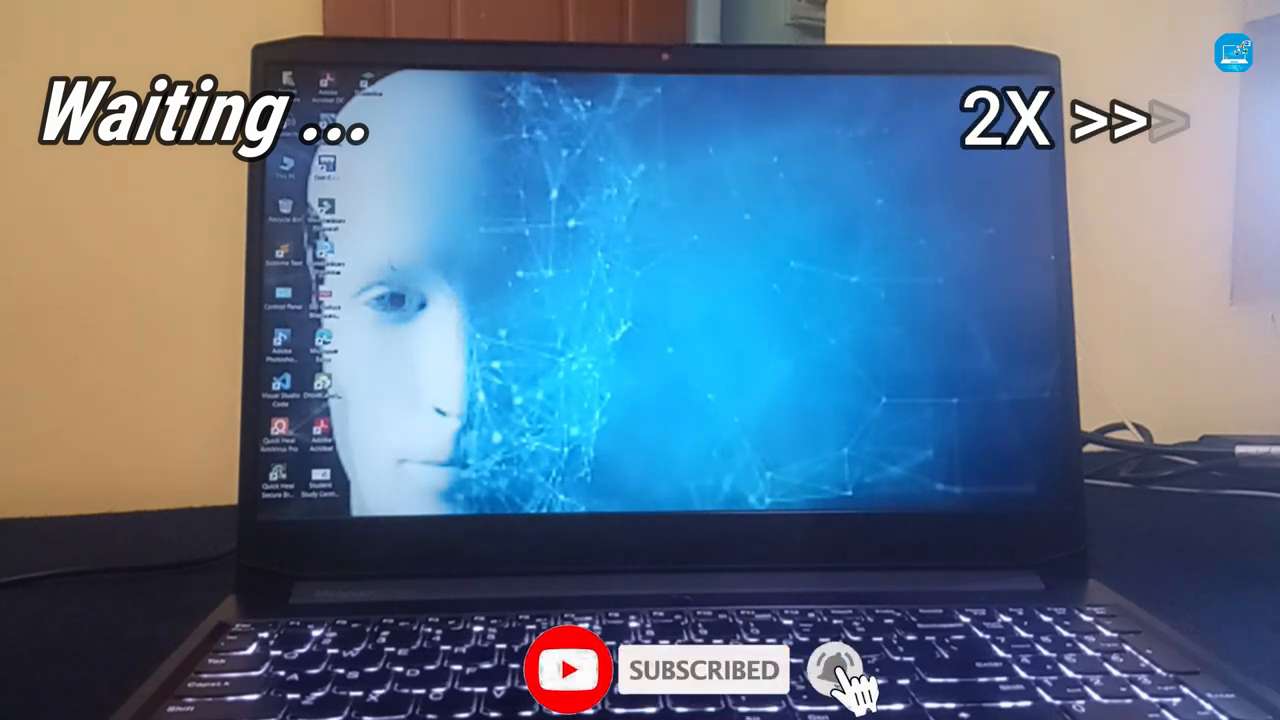
pyautogui.click(836, 670)
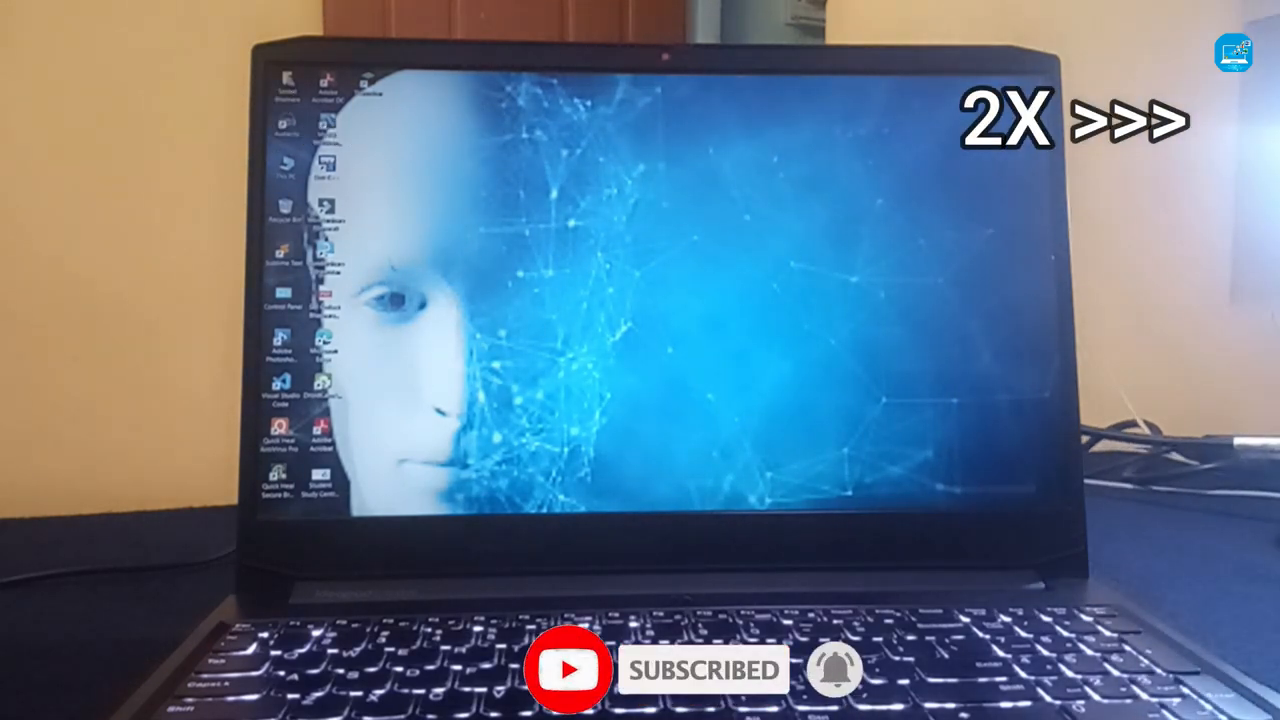